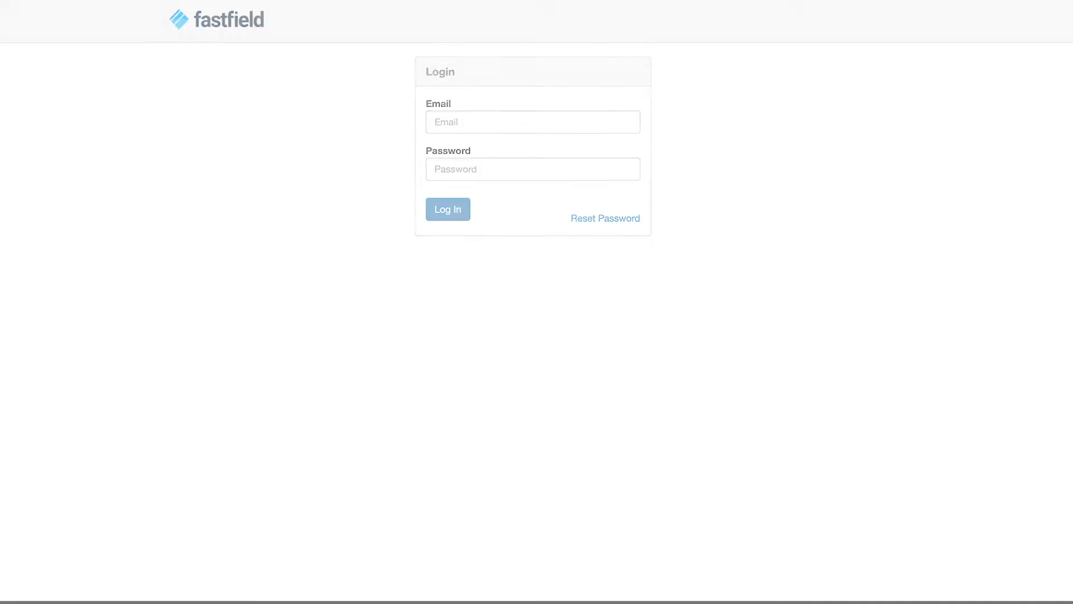
Log in to the FastField portal, landing on the Forms list.
left_click(448, 208)
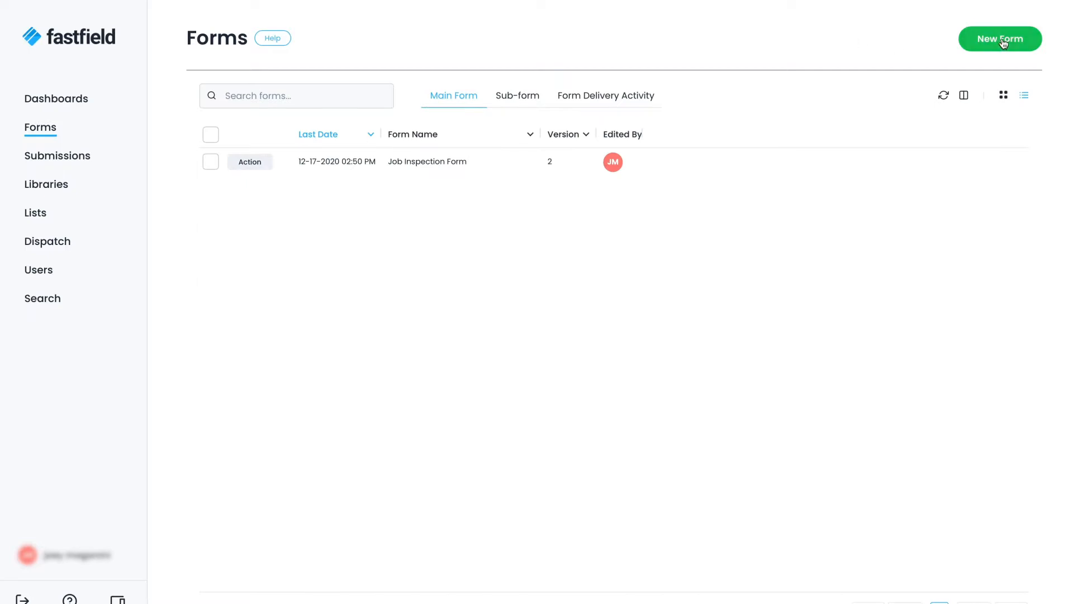
Create a new blank form named 'Inspection Form' in the form builder.
left_click(999, 38)
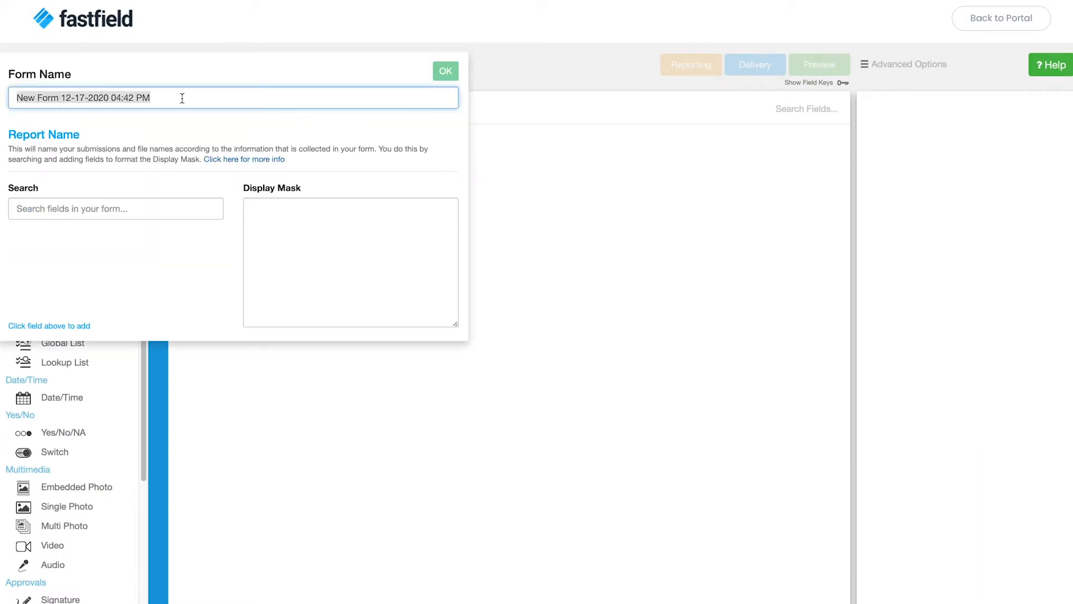
type("Inspection")
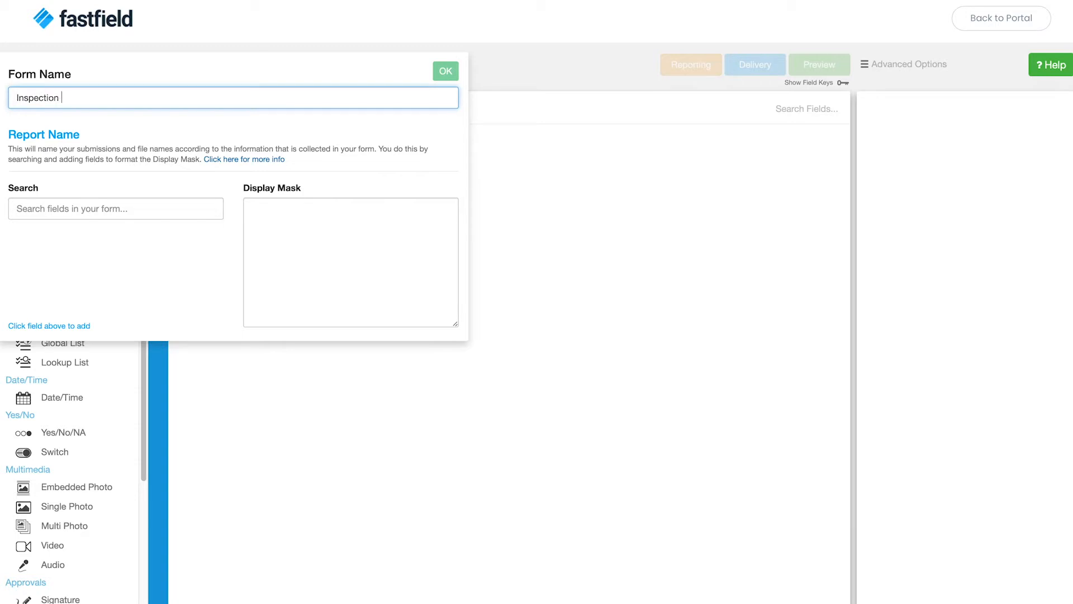
left_click(445, 71)
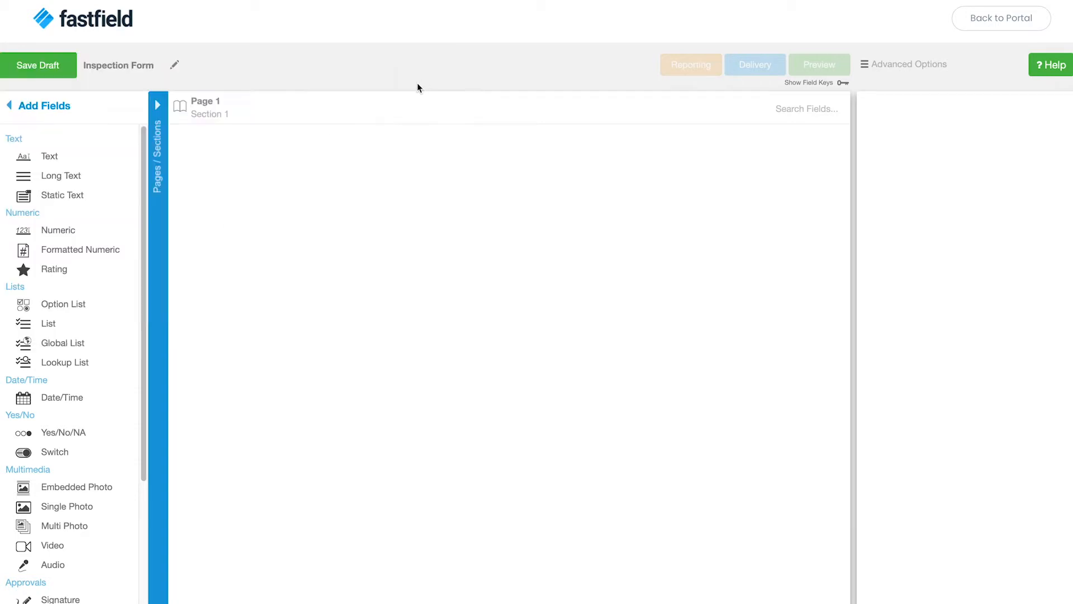
mouse_move(292, 175)
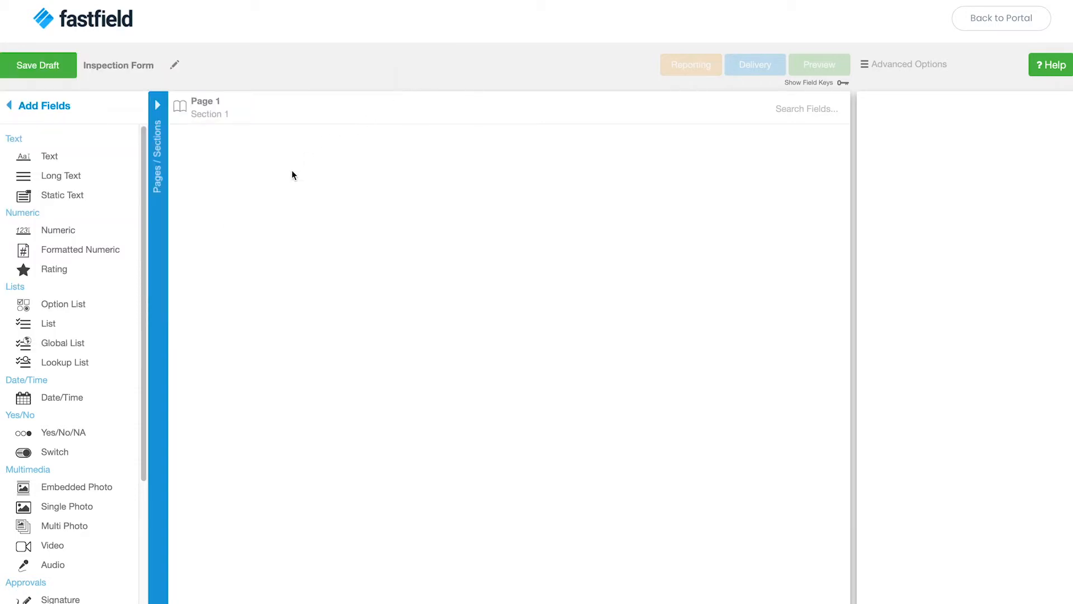
mouse_move(76, 402)
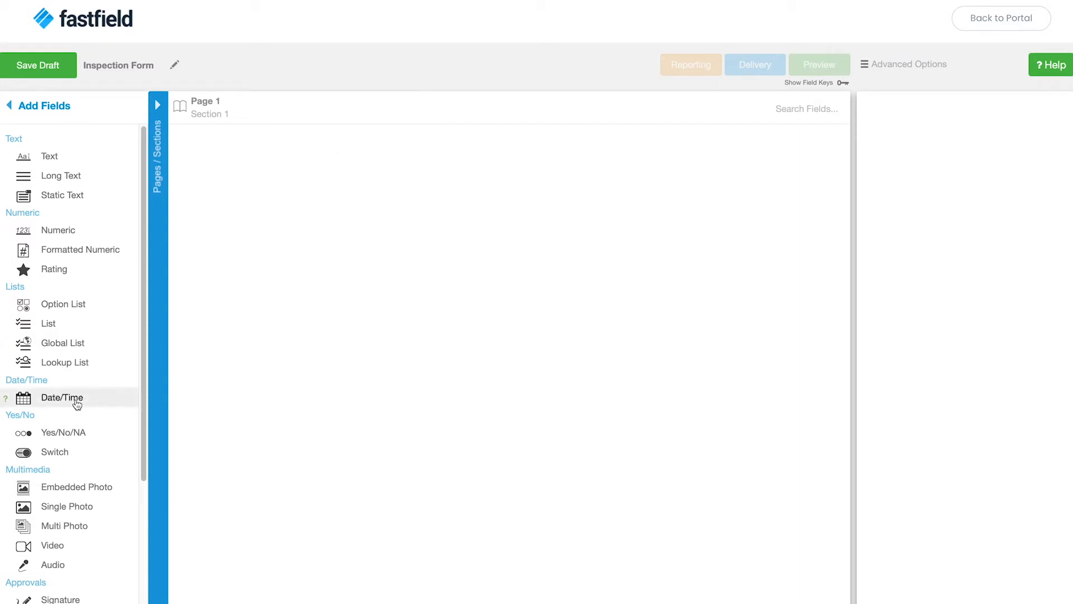
Add a Date/Time field, an 'Inspector Name' text field and a 'Phone Number' formatted numeric field.
left_click(61, 397)
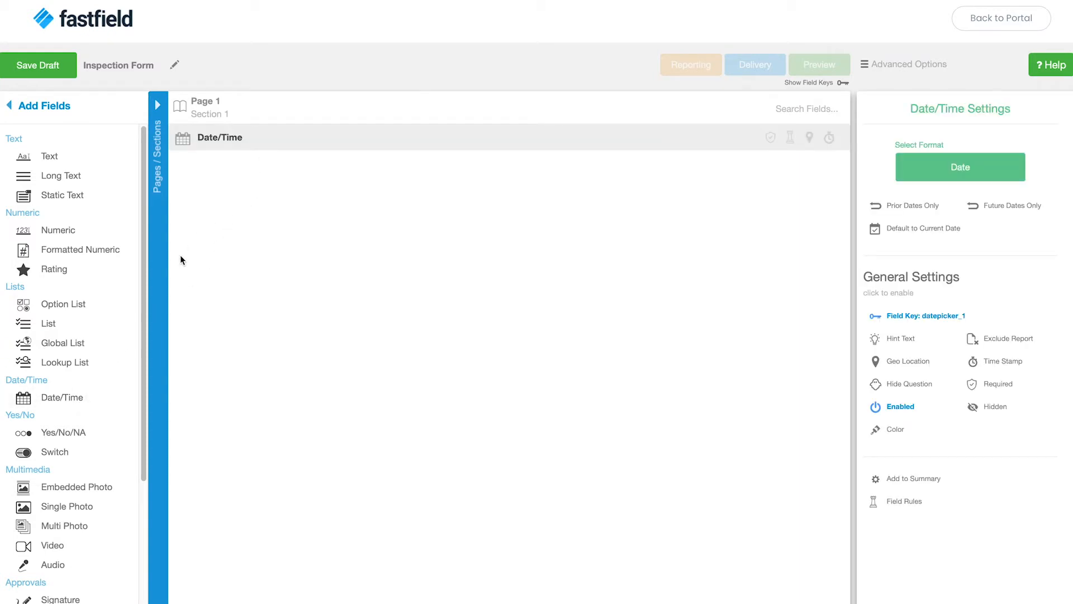
mouse_move(156, 287)
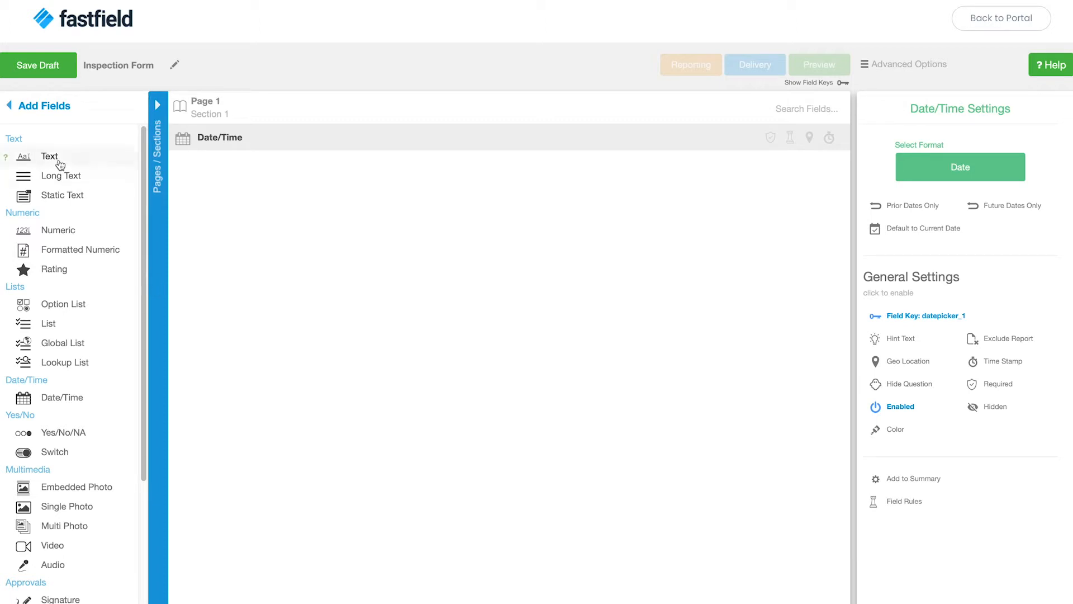
left_click(49, 156)
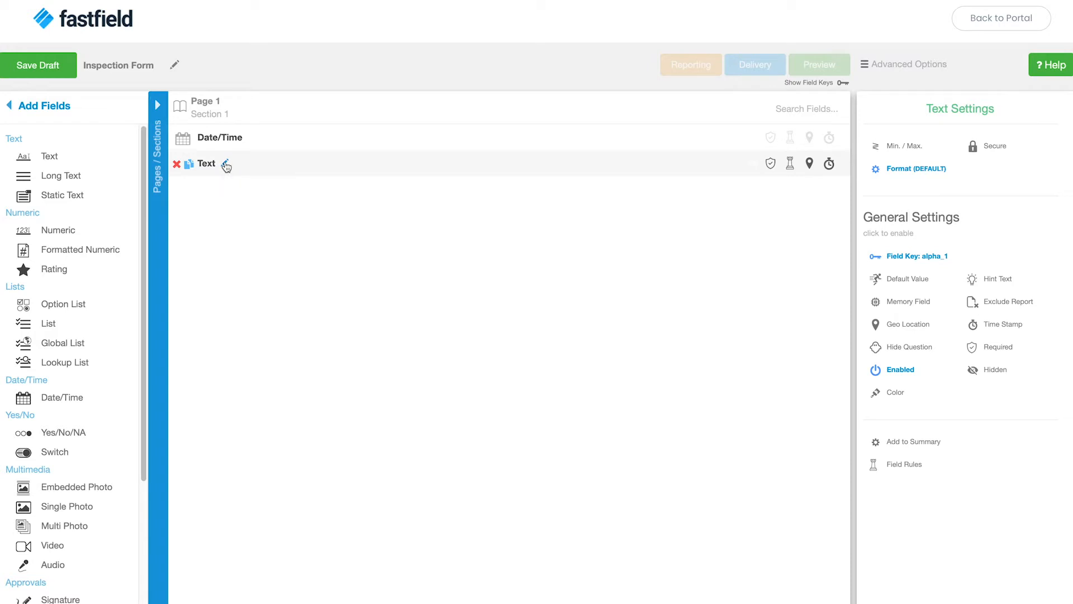
type("Inspector Name")
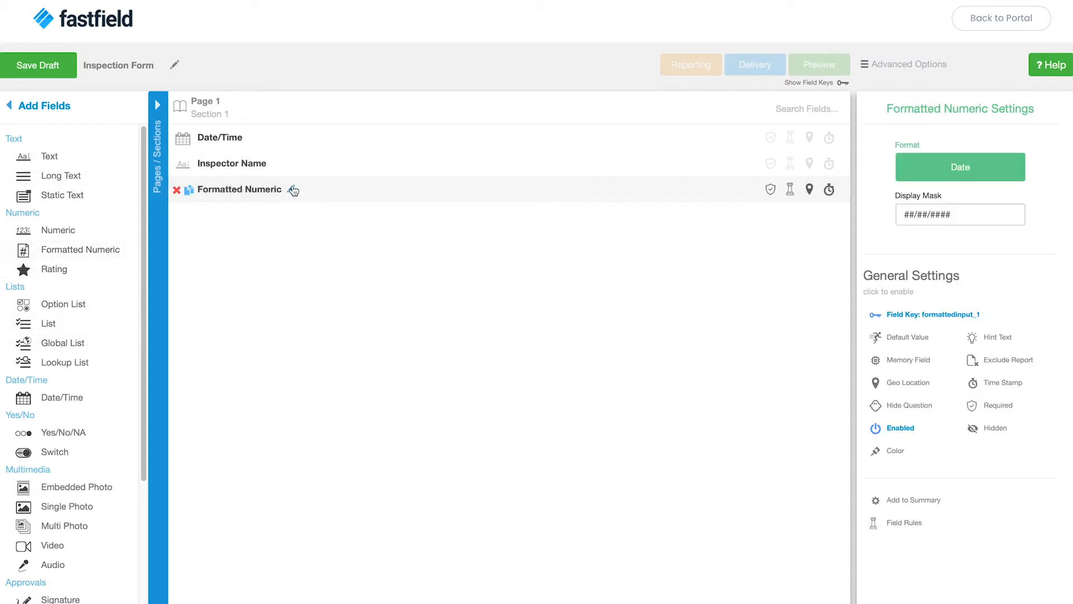
type("Phone Number")
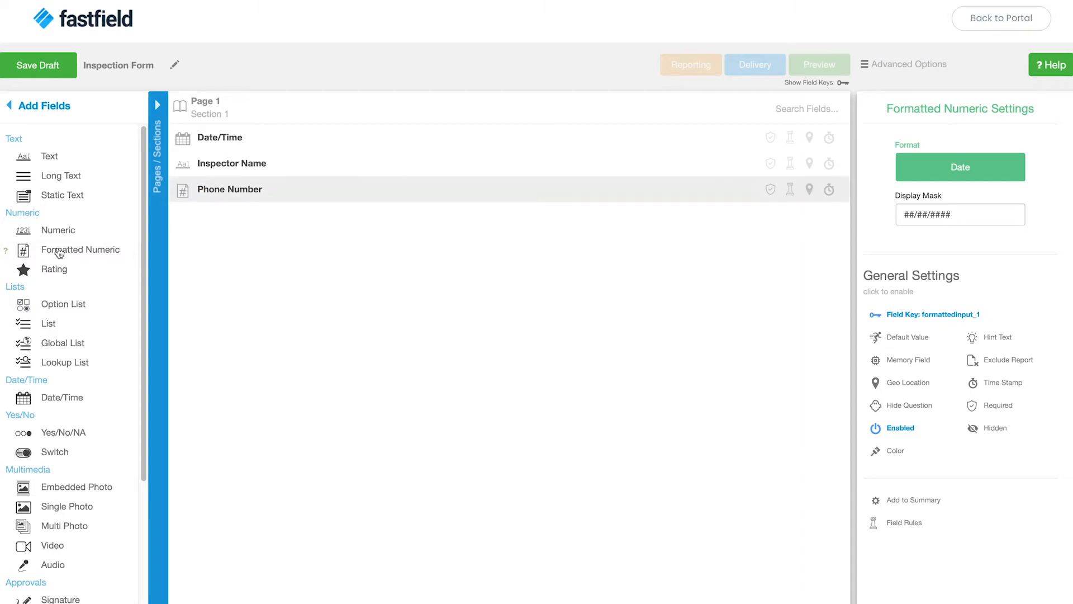
left_click(960, 167)
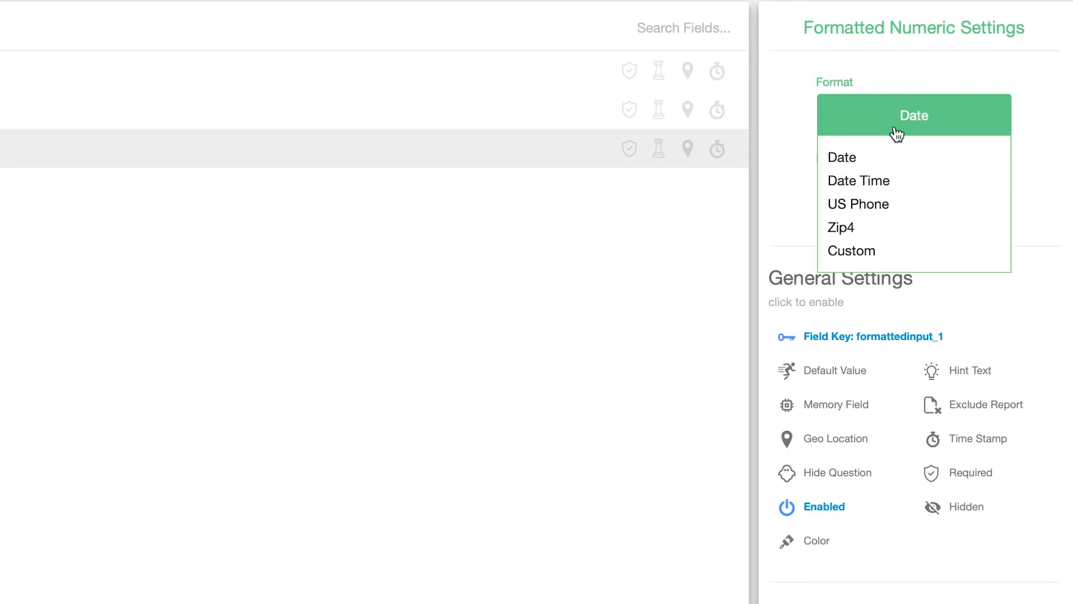
left_click(858, 204)
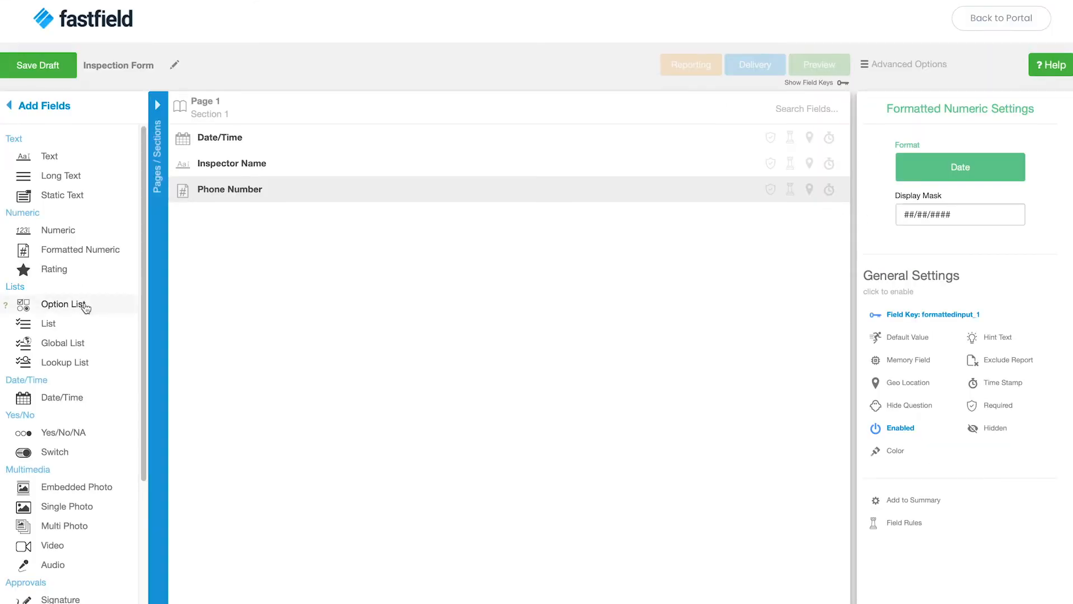
Add a 'Site Region' option list field with four choices.
left_click(63, 305)
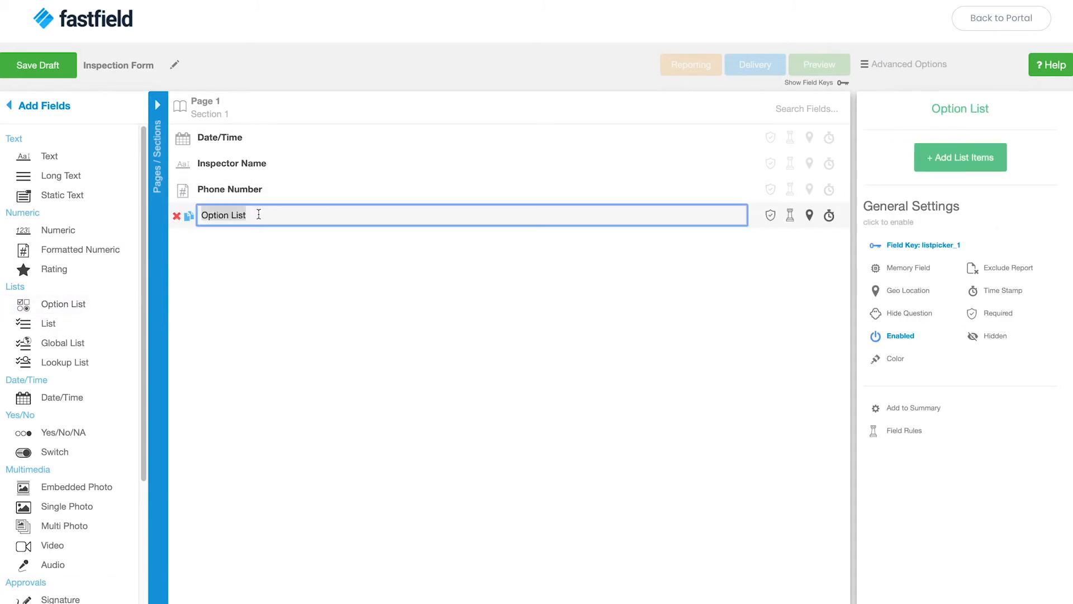
type("Site Region")
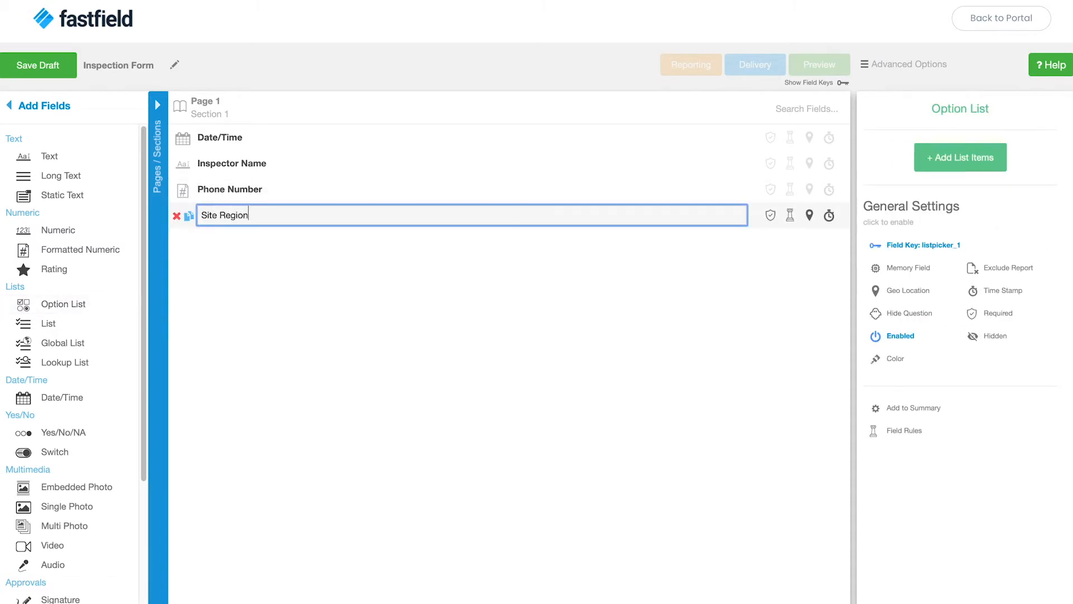
left_click(960, 158)
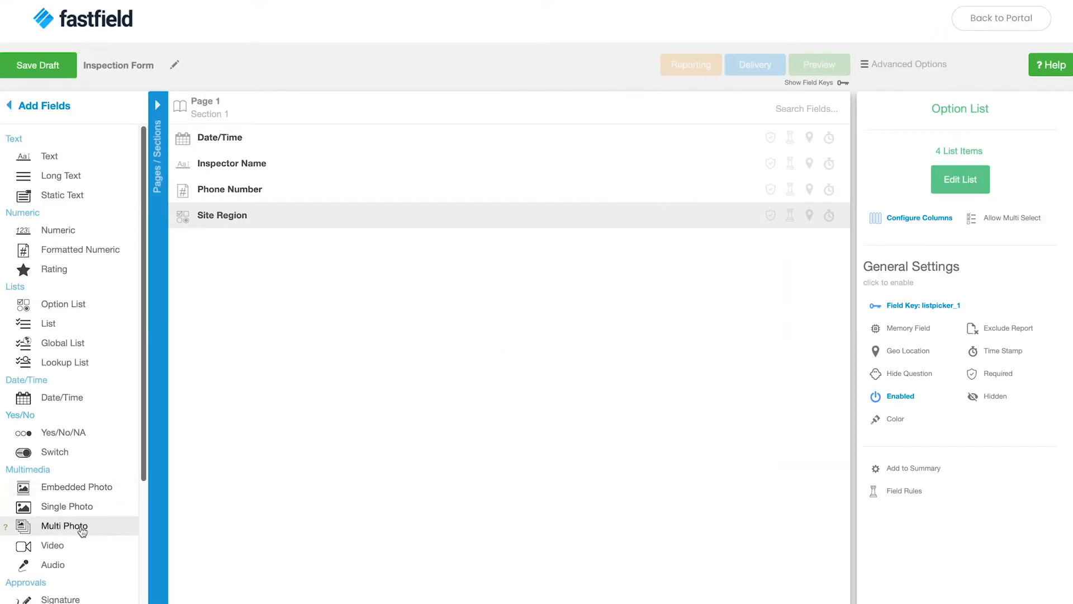
Add 'Photos of Damage' multi-photo, 'Video of Damage' and Signature fields, then save the form.
left_click(65, 526)
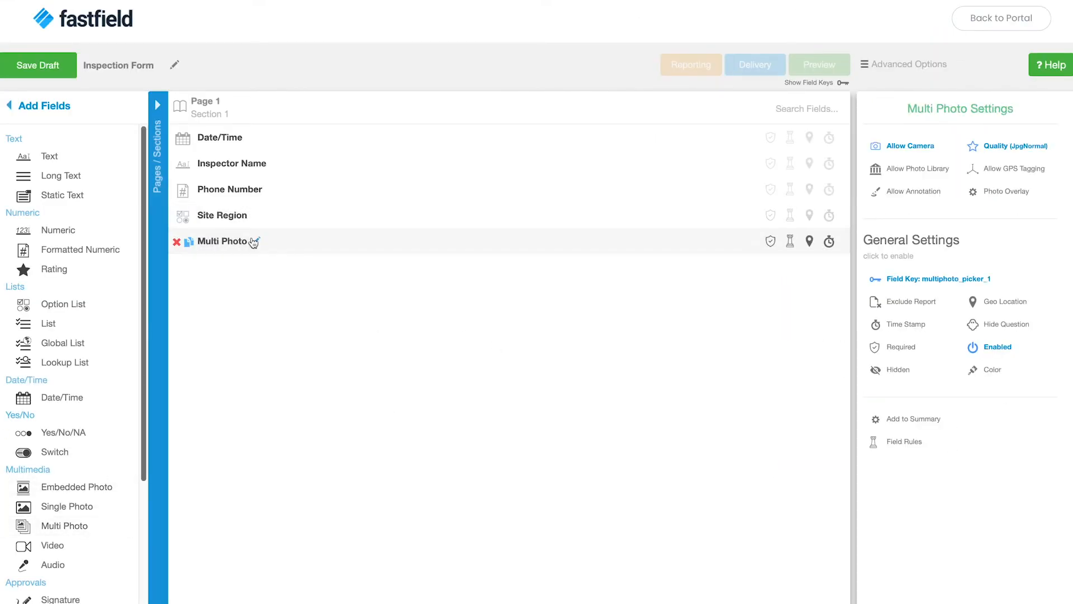
type("Photos of Damage")
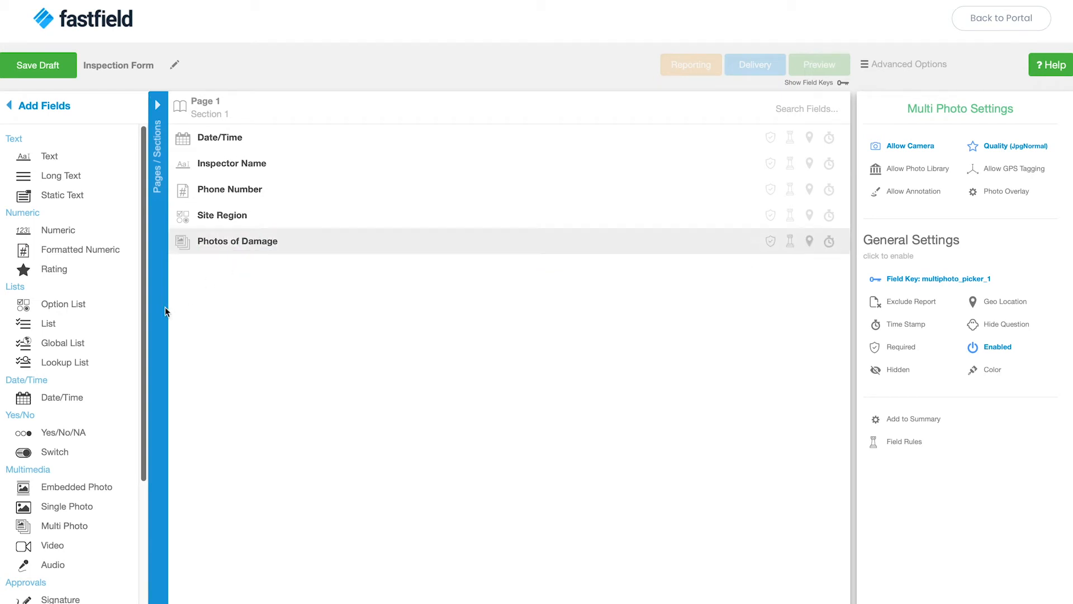
left_click(52, 545)
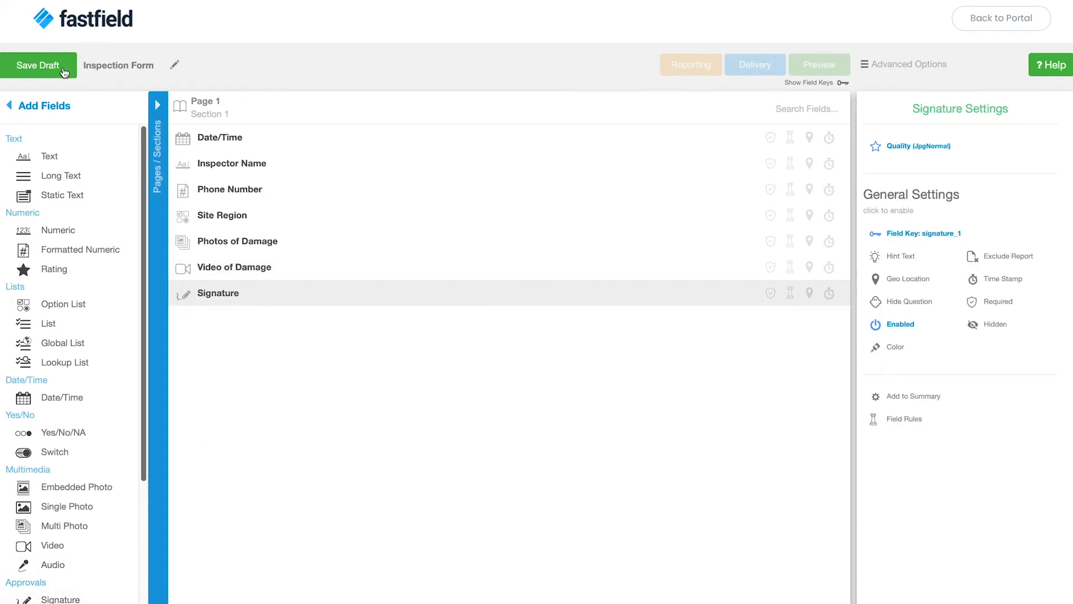
left_click(39, 65)
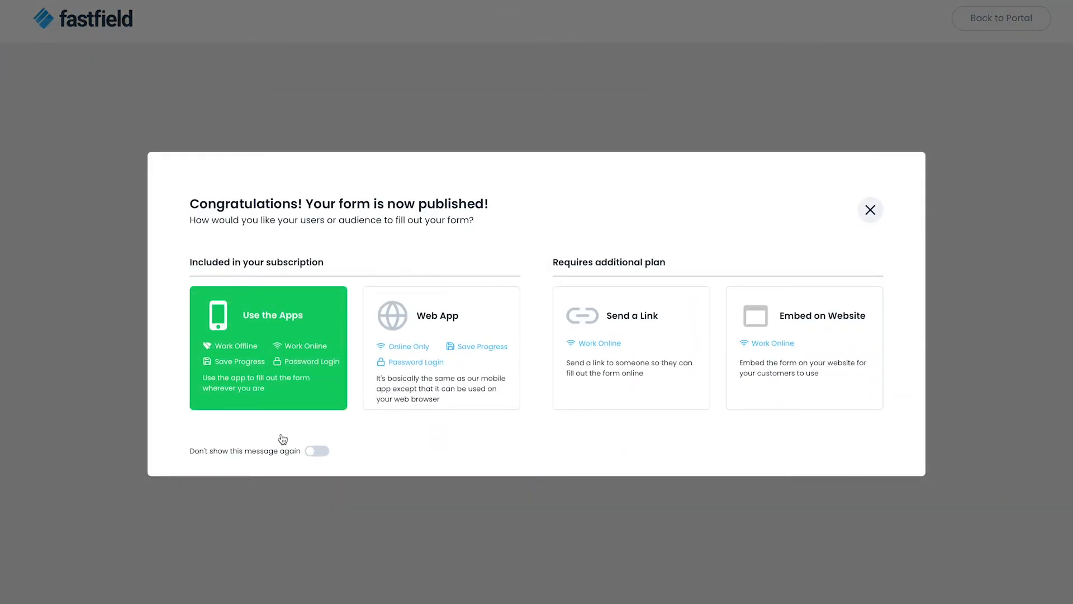
Send the mobile app download link by text to the smartphone number.
left_click(268, 348)
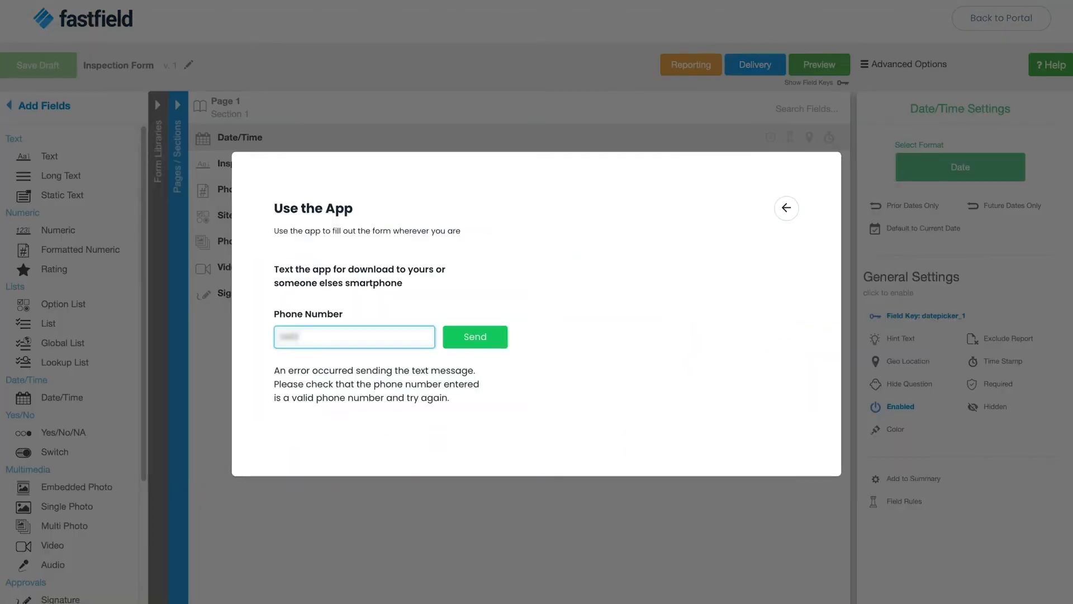
left_click(475, 337)
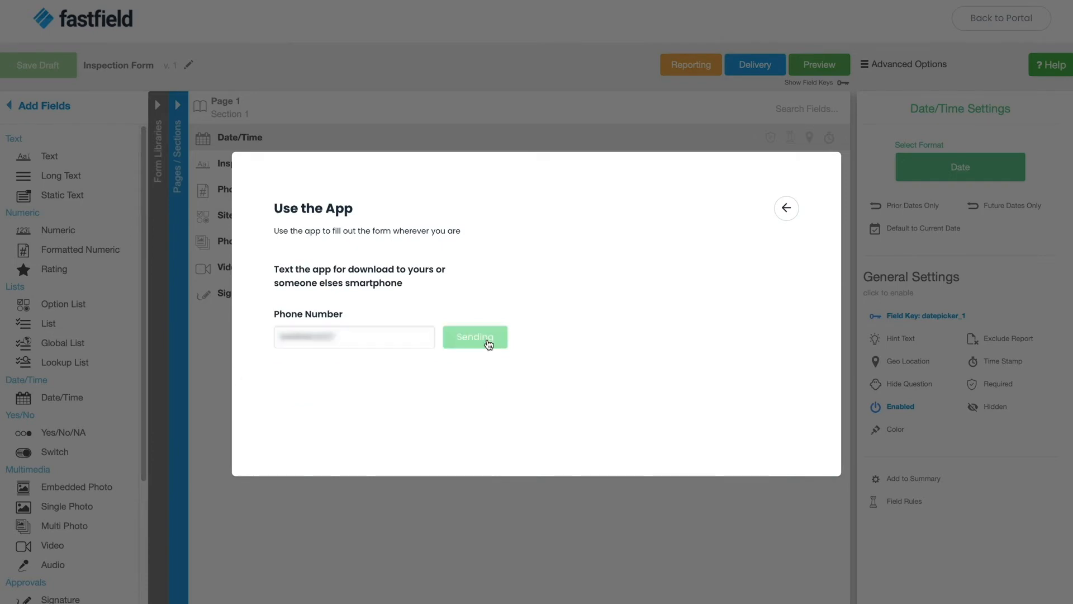
left_click(475, 336)
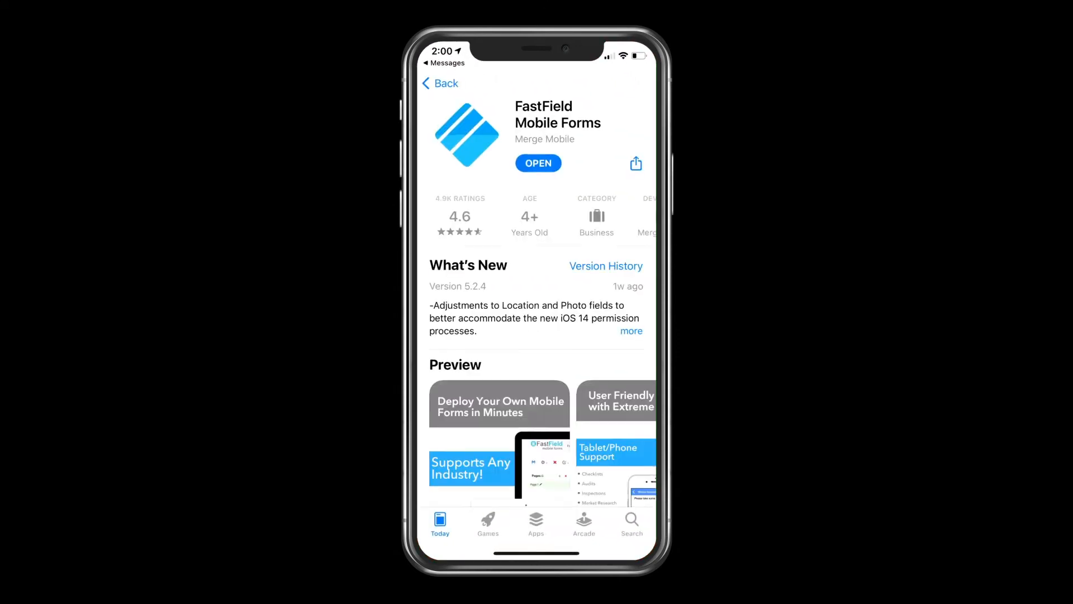
Launch the mobile forms app and open Inspection Form (v:3) to fill out.
left_click(538, 163)
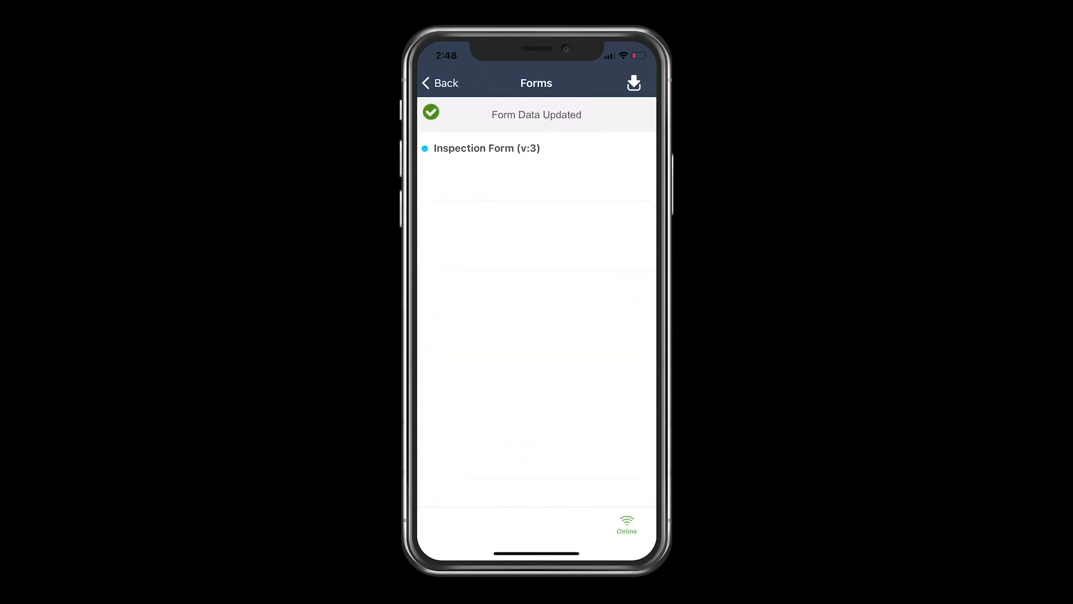
left_click(486, 147)
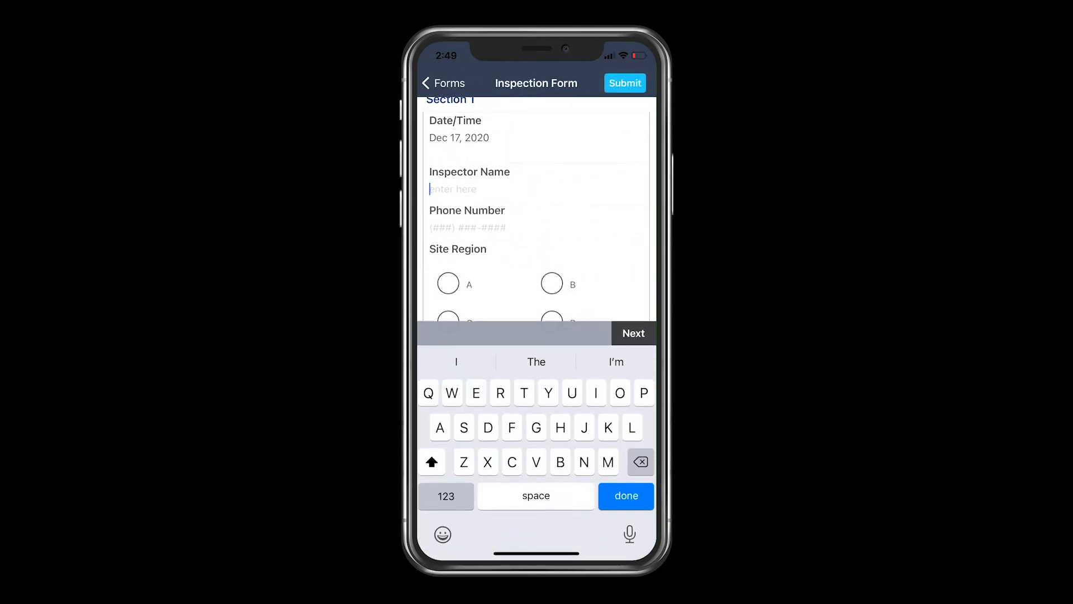
Enter inspector 'Jon Smith', phone ending 7890, and choose Site Region C.
type("Jon Smith")
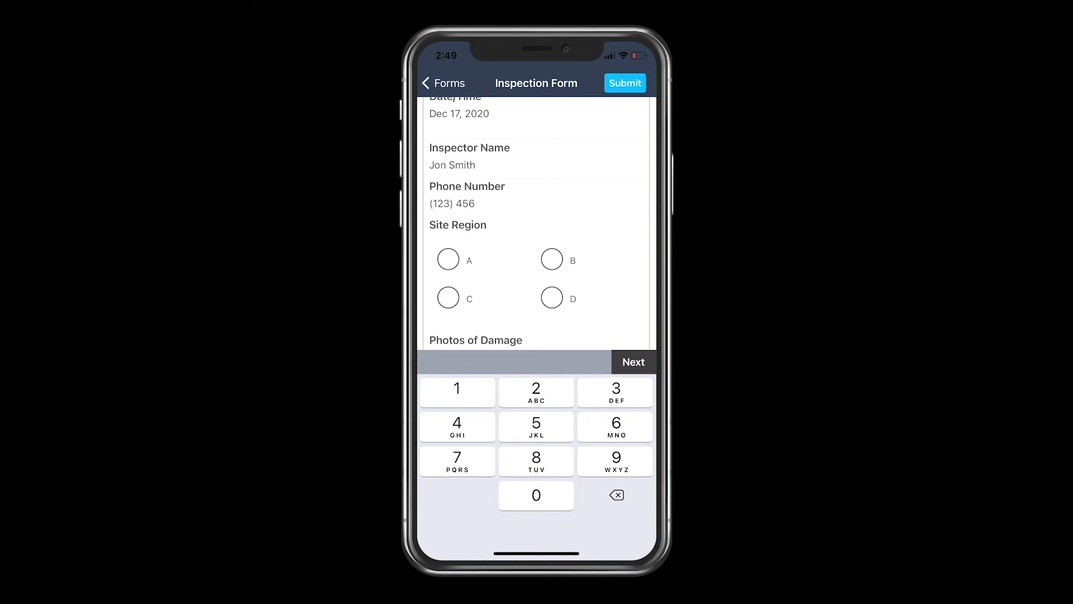
type("7890")
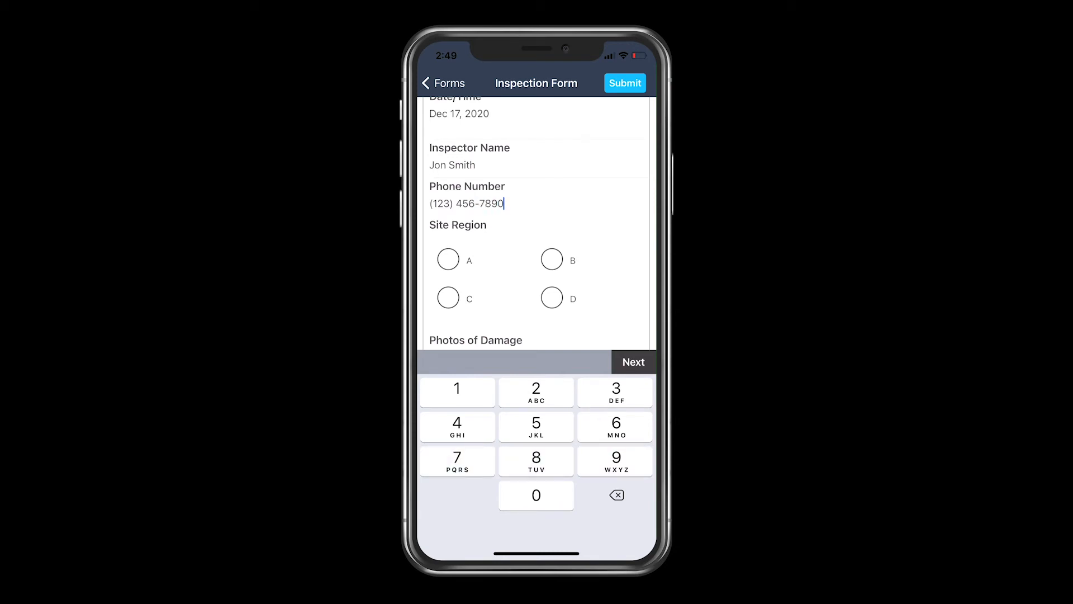
left_click(448, 298)
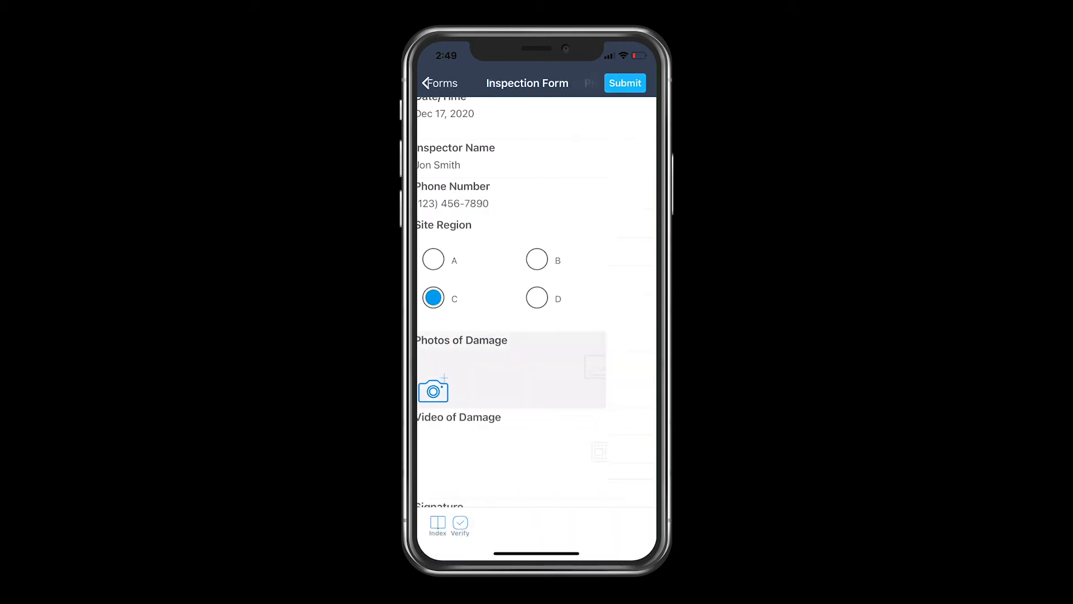
Capture two damage photos, add a signature, and submit the inspection.
left_click(433, 390)
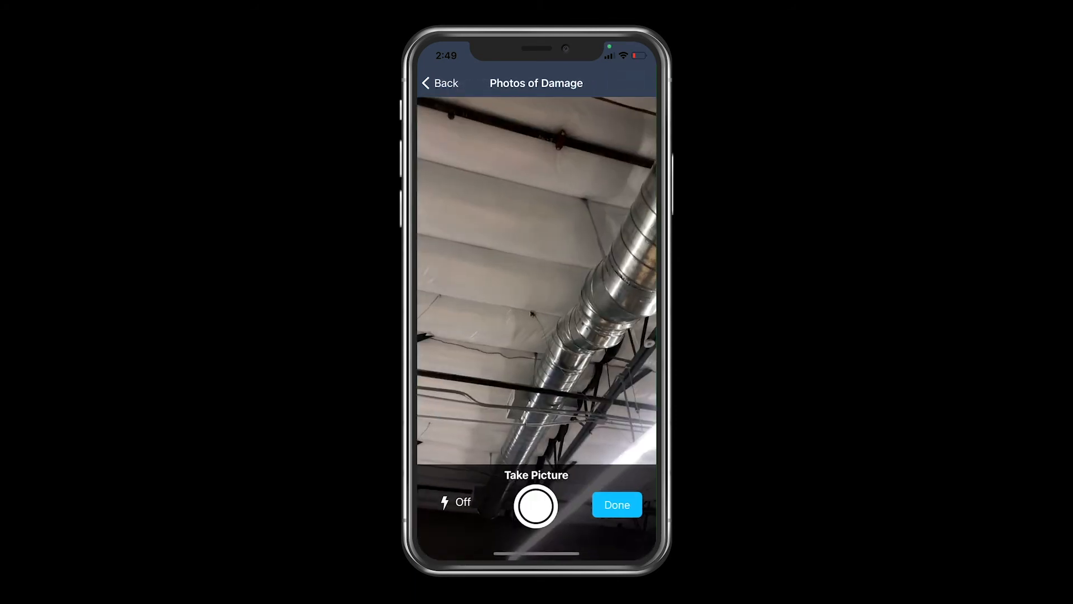
left_click(536, 506)
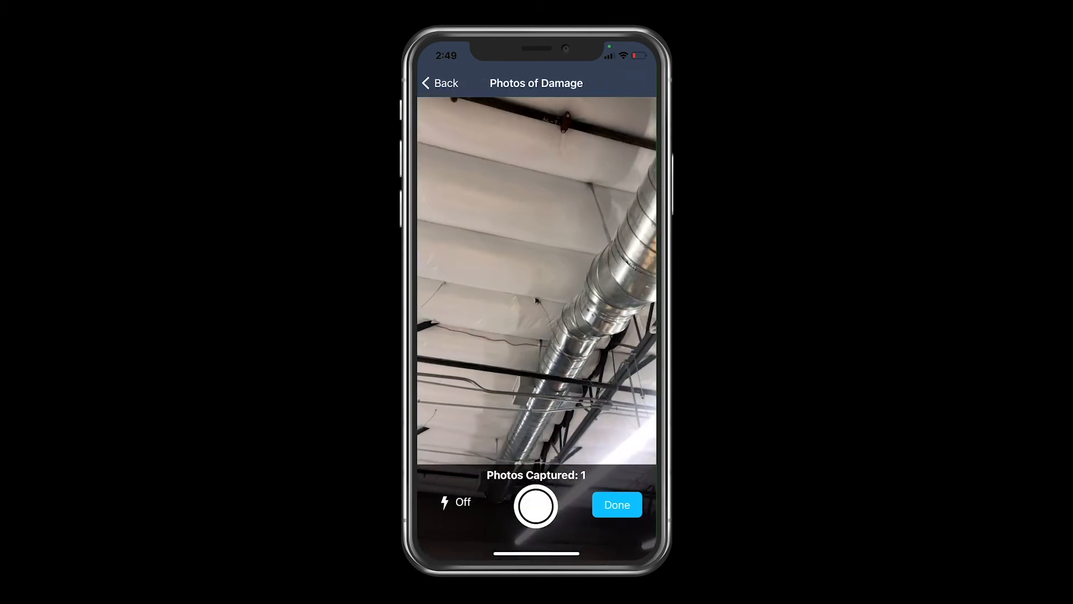
left_click(616, 505)
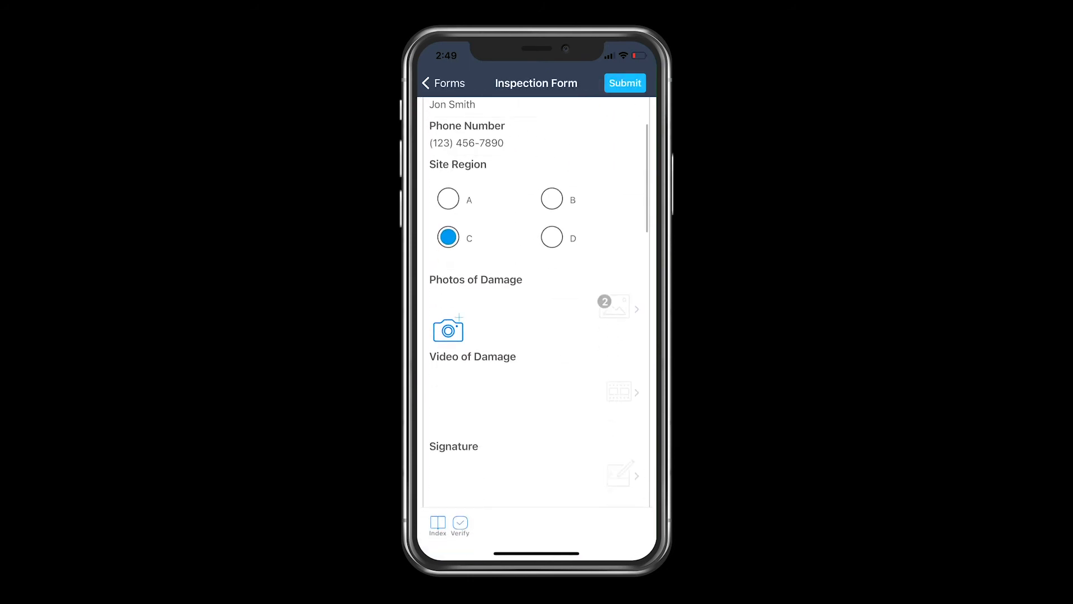
left_click(619, 475)
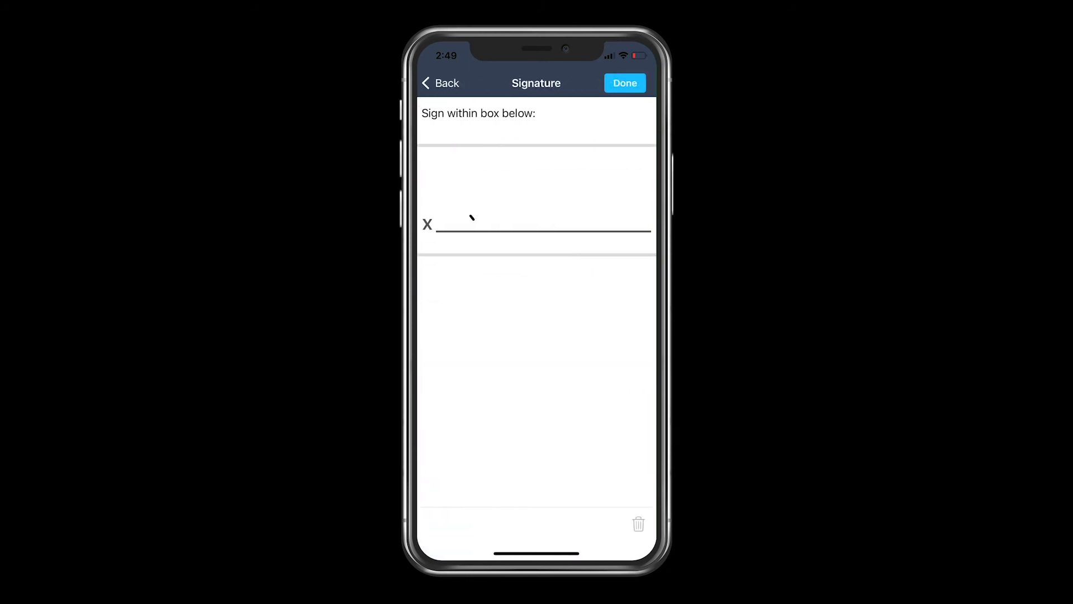
left_click(624, 83)
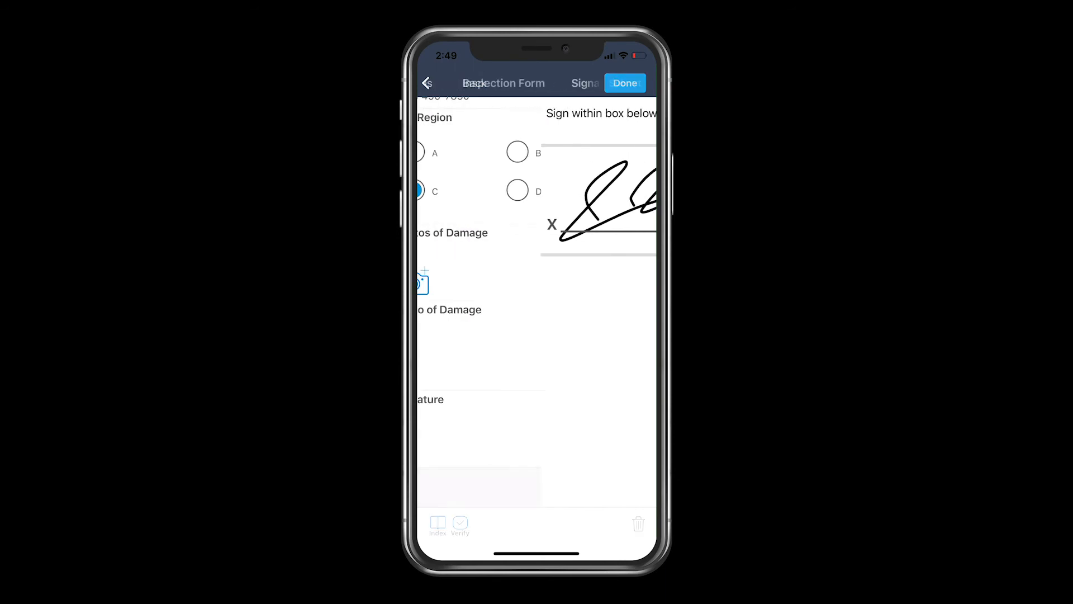
left_click(624, 83)
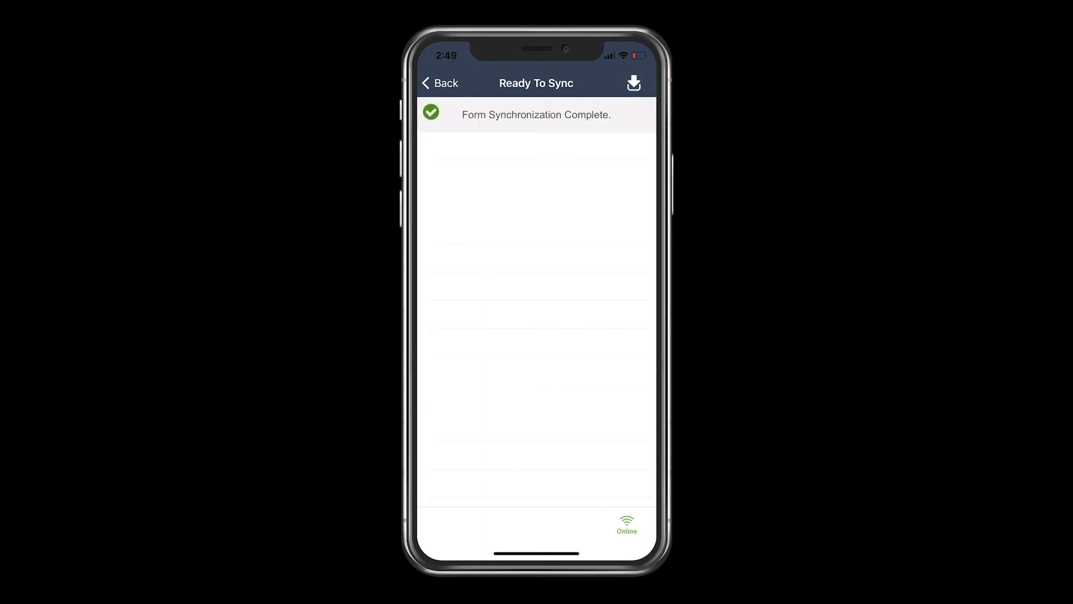
From Submitted forms, generate a PDF report of the submitted Inspection Form.
left_click(440, 82)
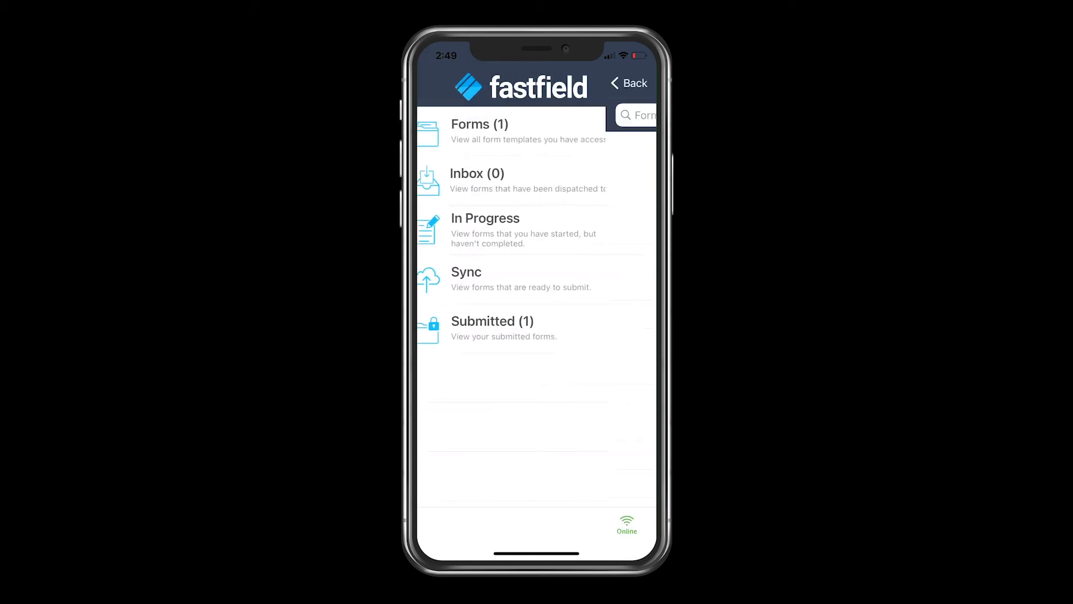
left_click(491, 321)
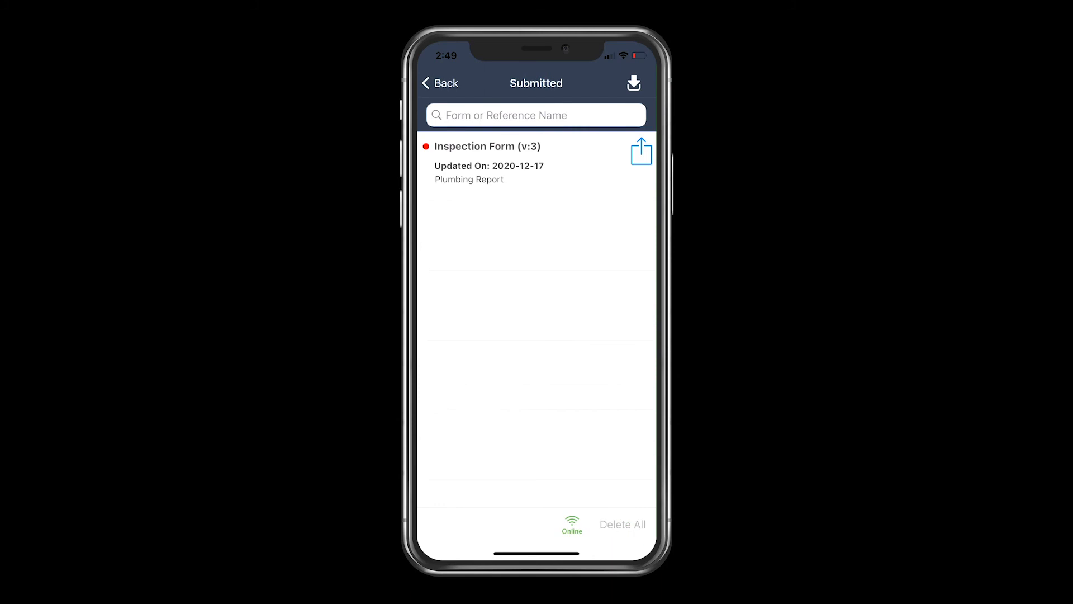
left_click(640, 151)
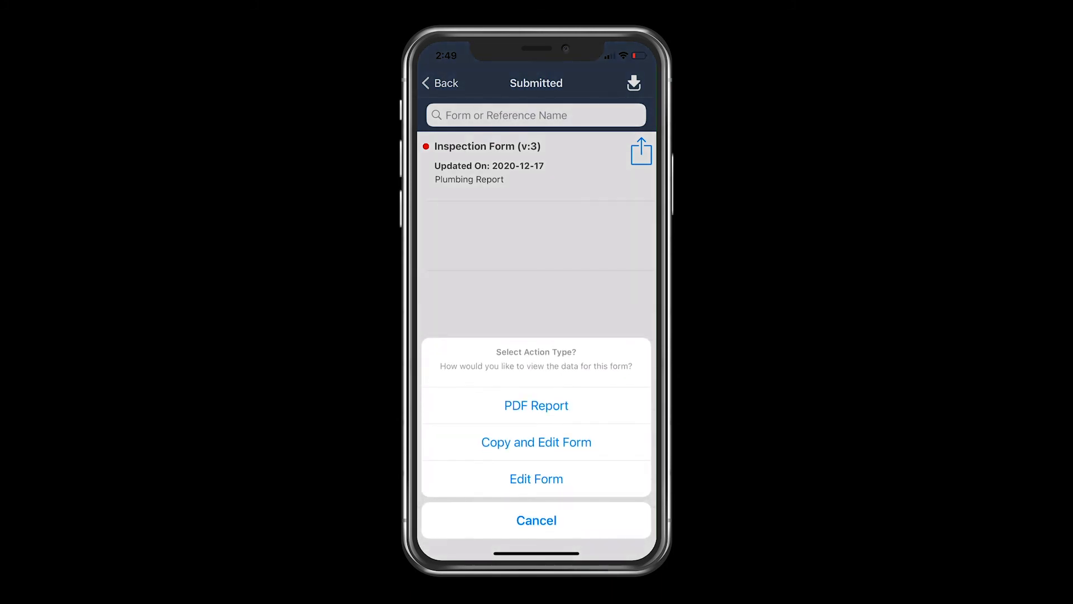
left_click(536, 404)
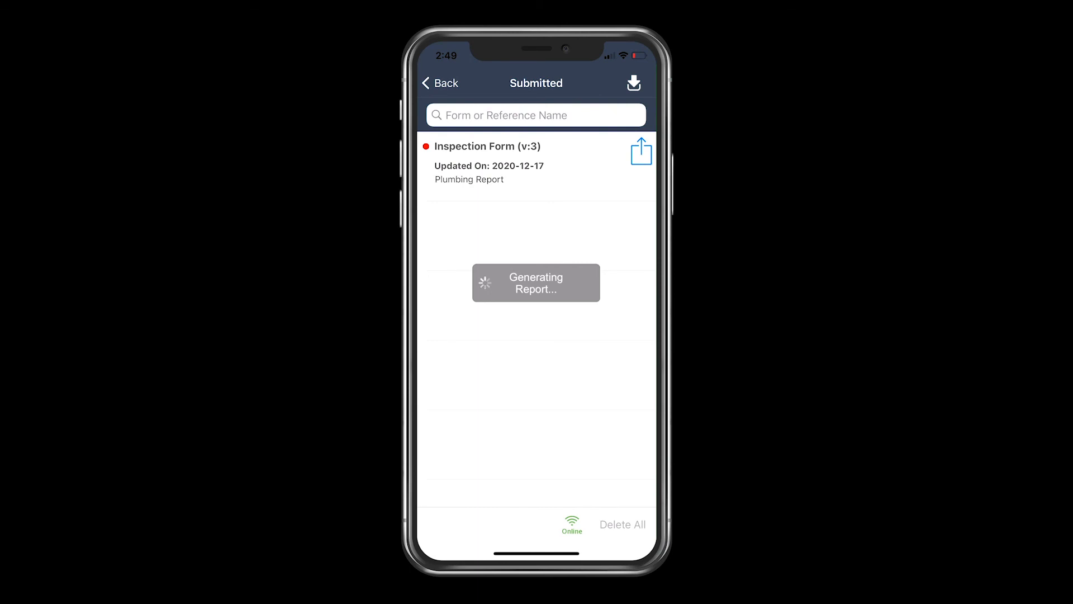
left_click(640, 150)
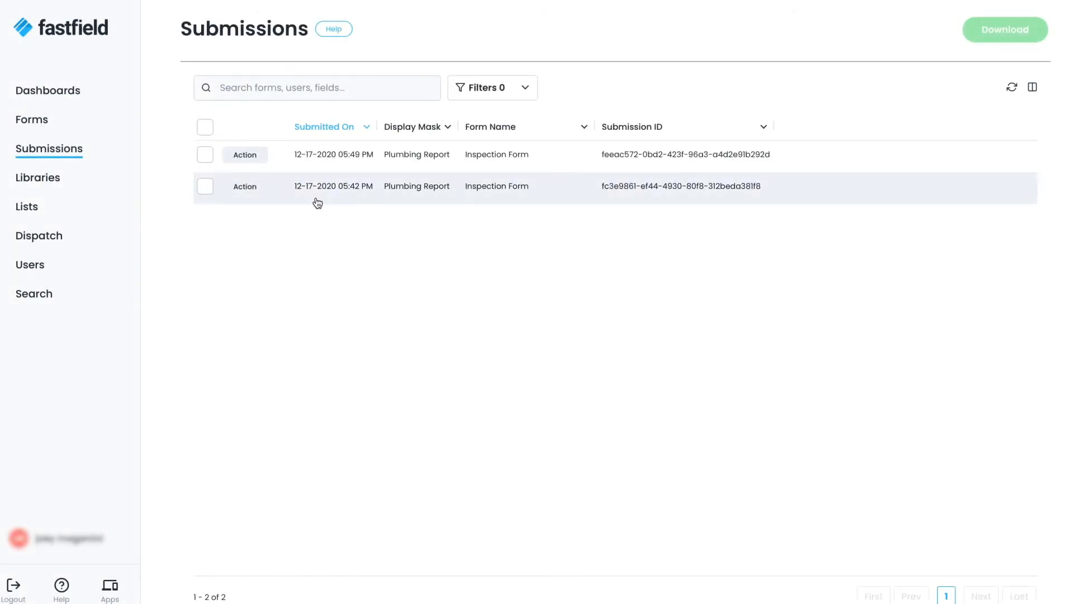
View the report for the newest Plumbing Report submission with Jon Smith's details.
left_click(244, 154)
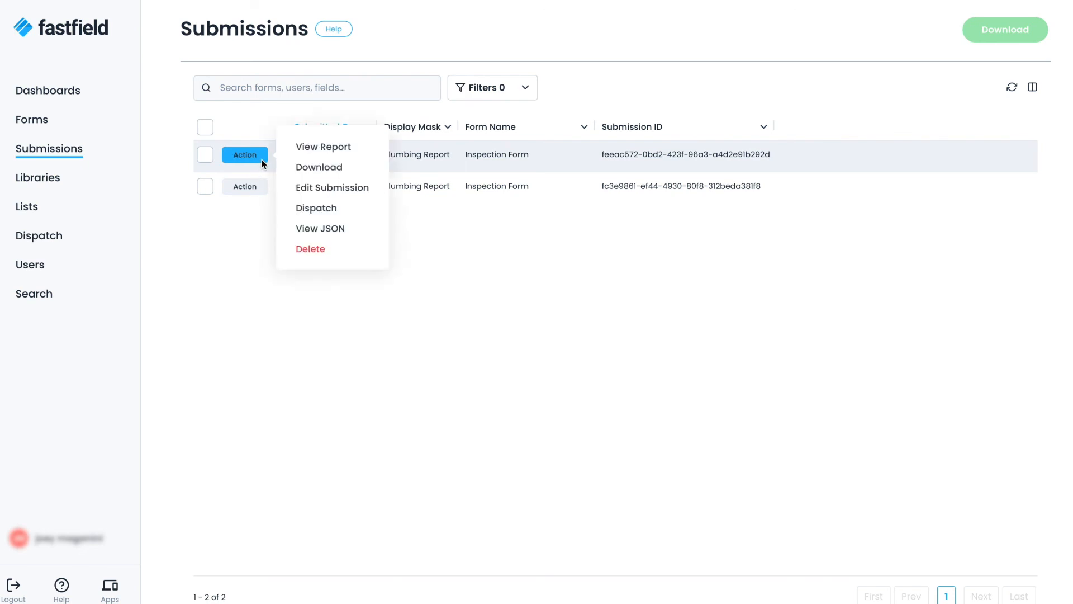
left_click(323, 147)
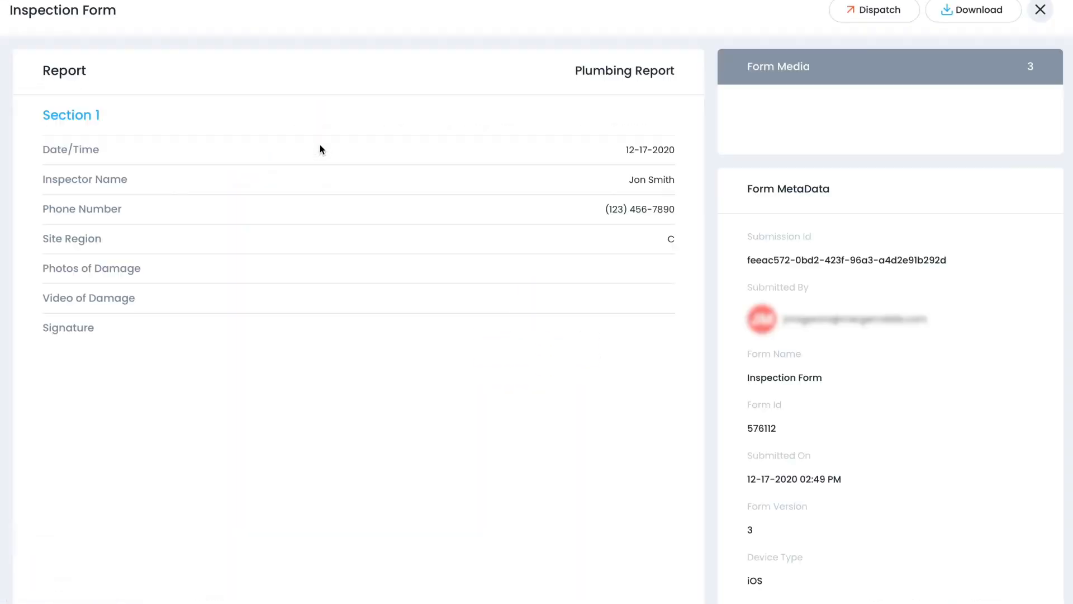